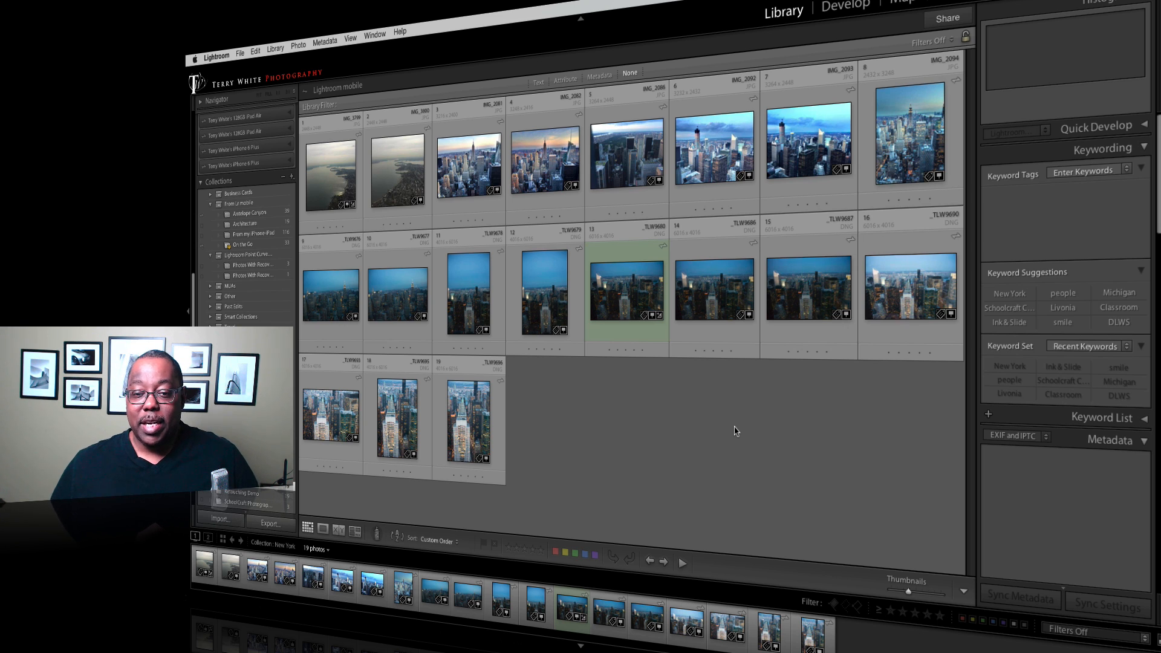
mouse_move(680, 422)
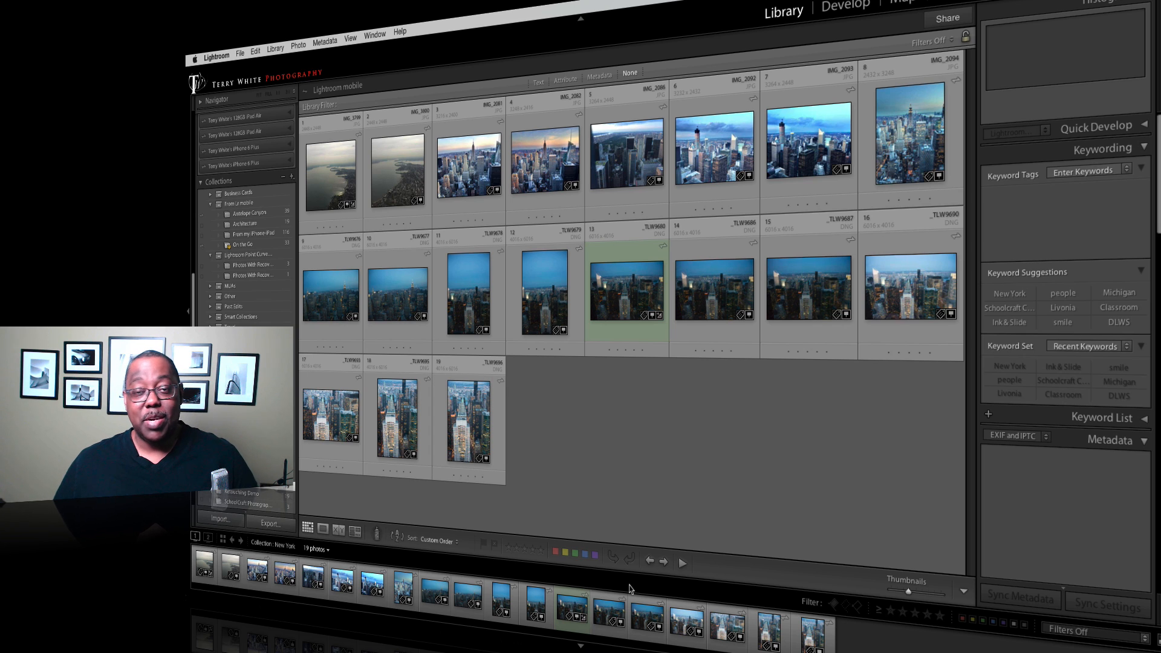
mouse_move(630, 589)
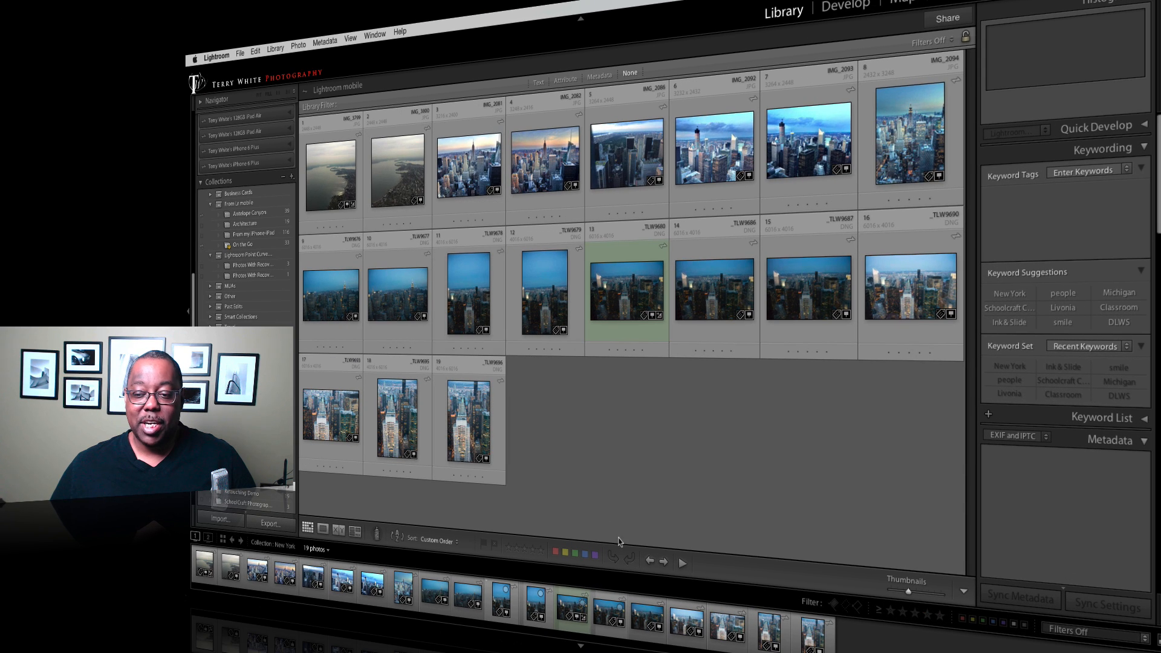
mouse_move(569, 497)
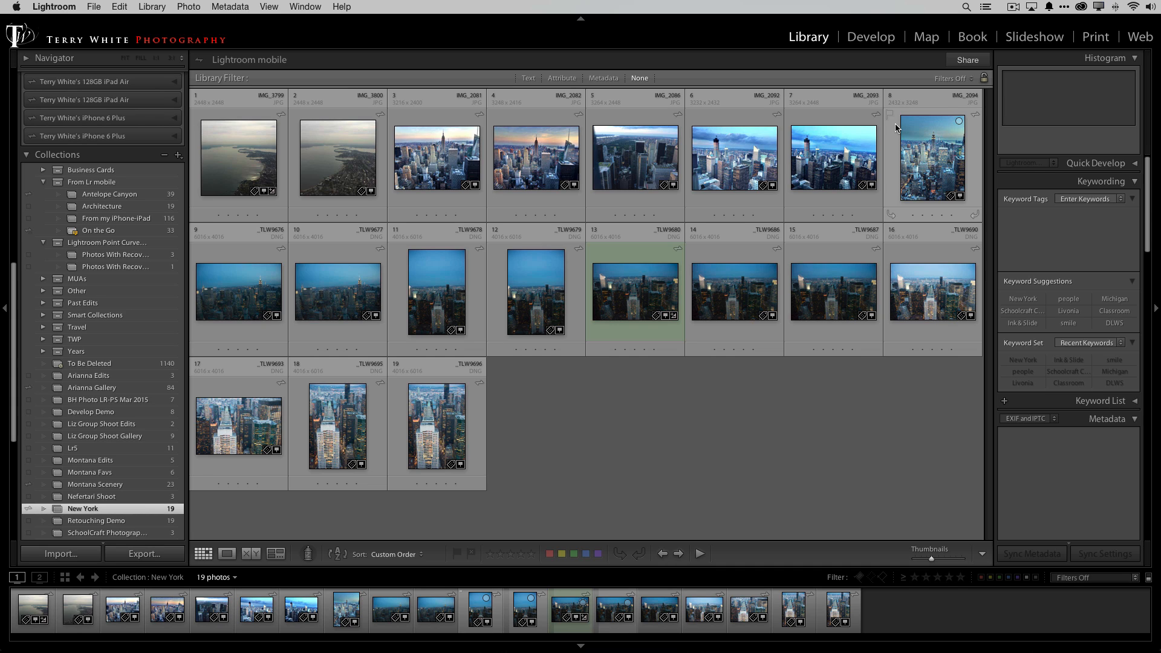
mouse_move(893, 130)
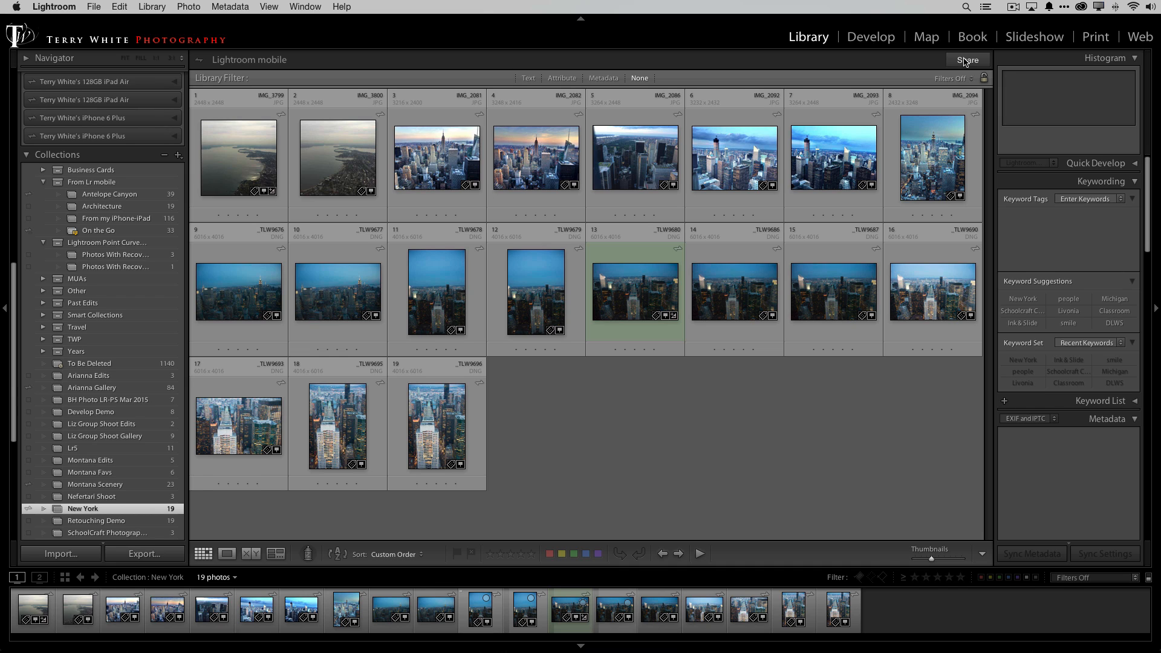
- Share the New York collection on the web, then scroll to its 19-photo entry
click(968, 59)
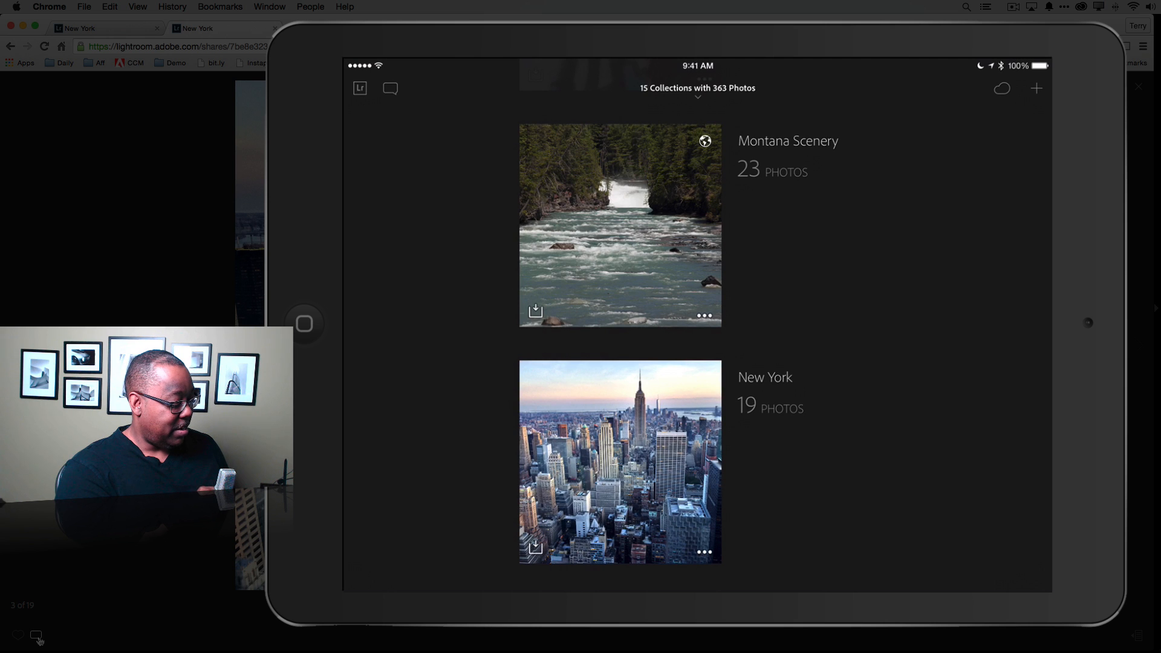
scroll(down, 3)
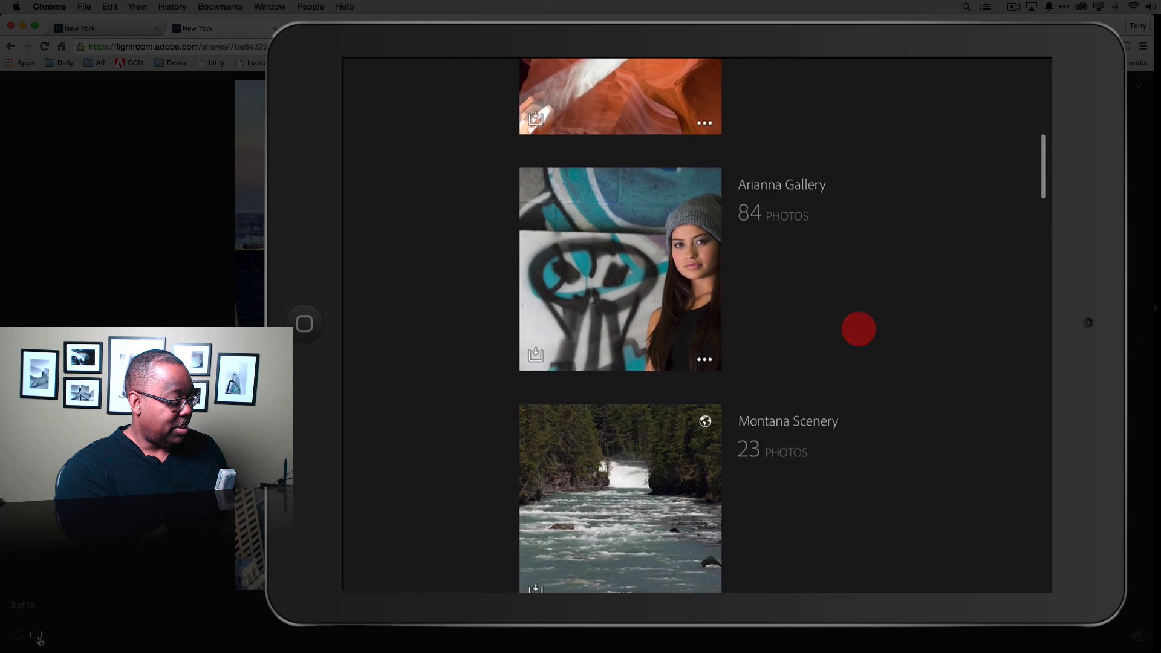
scroll(down, 3)
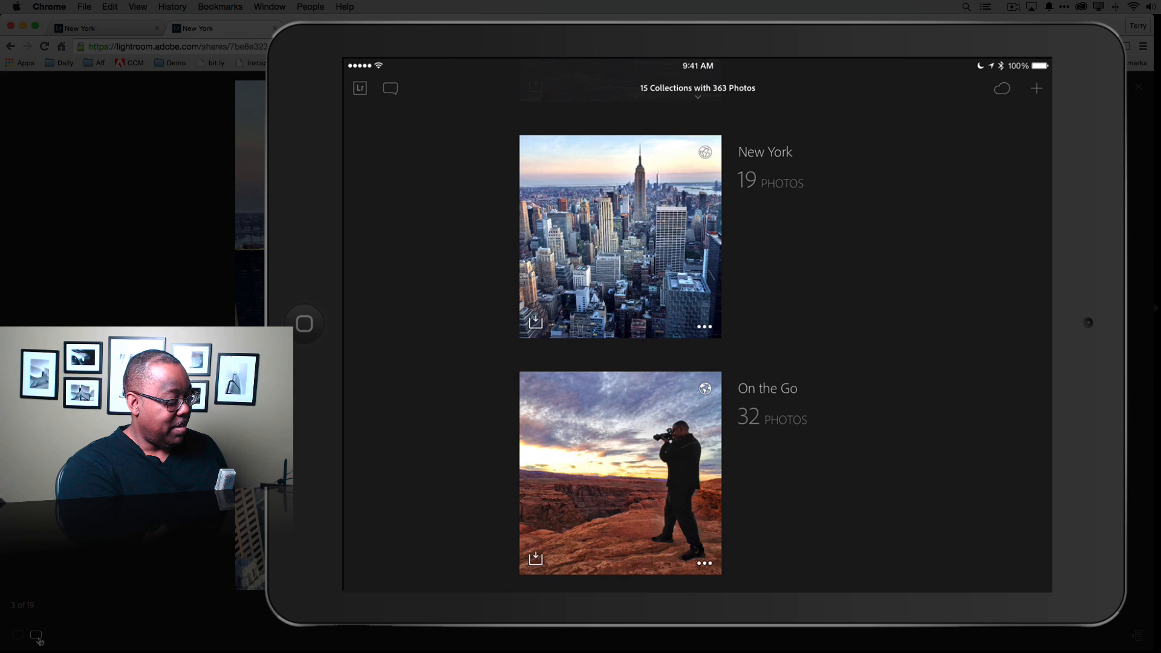
- Open the New York collection and show the Empire State Building skyline photo full screen
click(619, 237)
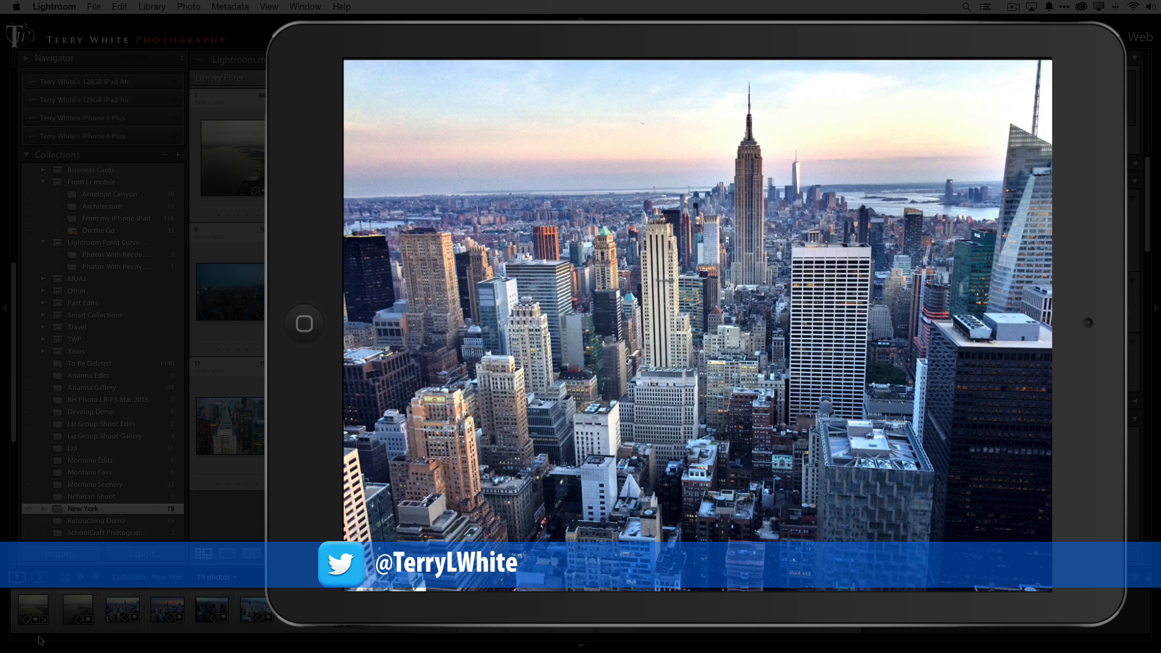
- Dismiss the full-screen preview and open night skyscraper photo 17 with its info overlay
click(746, 438)
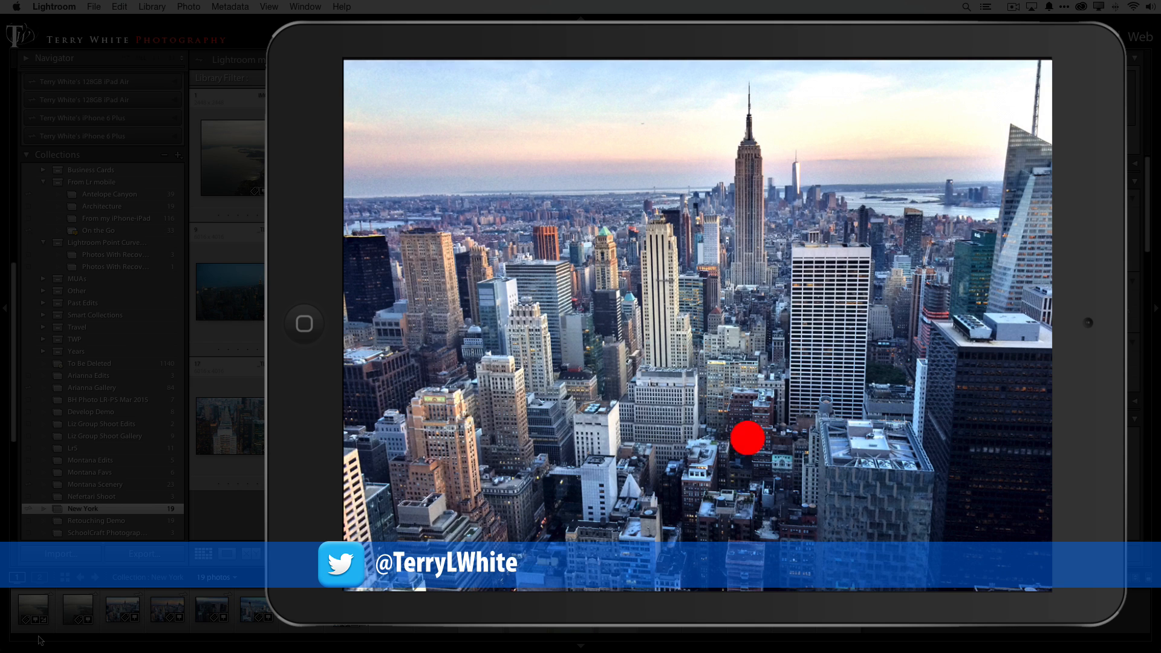
click(746, 438)
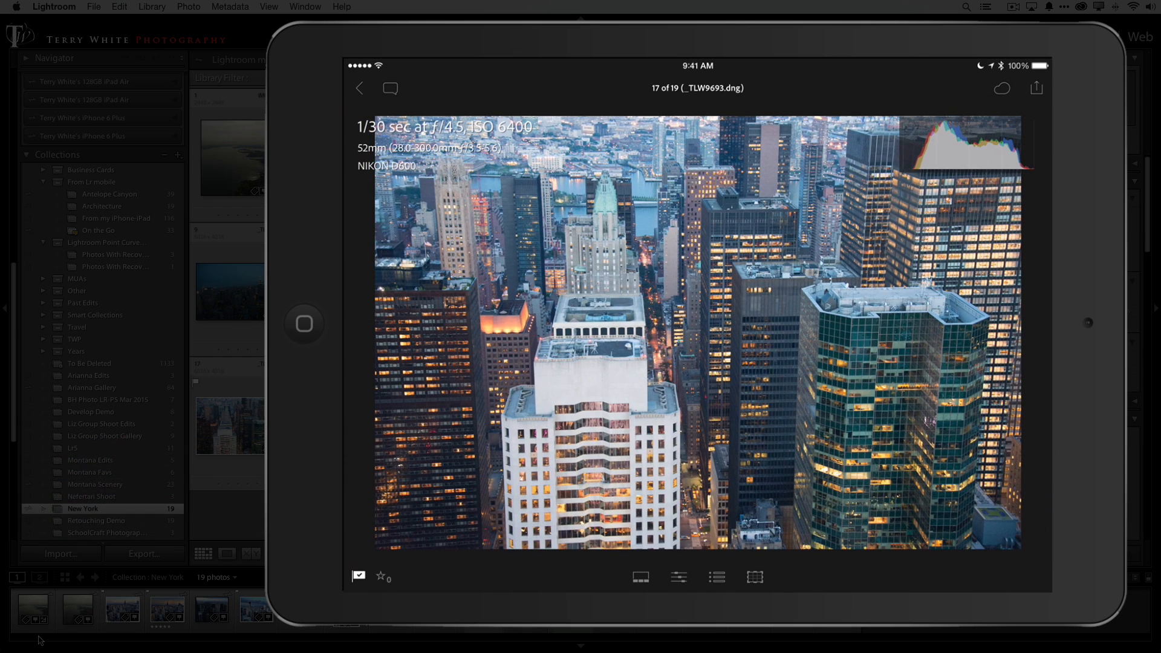
- Crop photo 17 tighter from the right with a Free aspect ratio
click(755, 577)
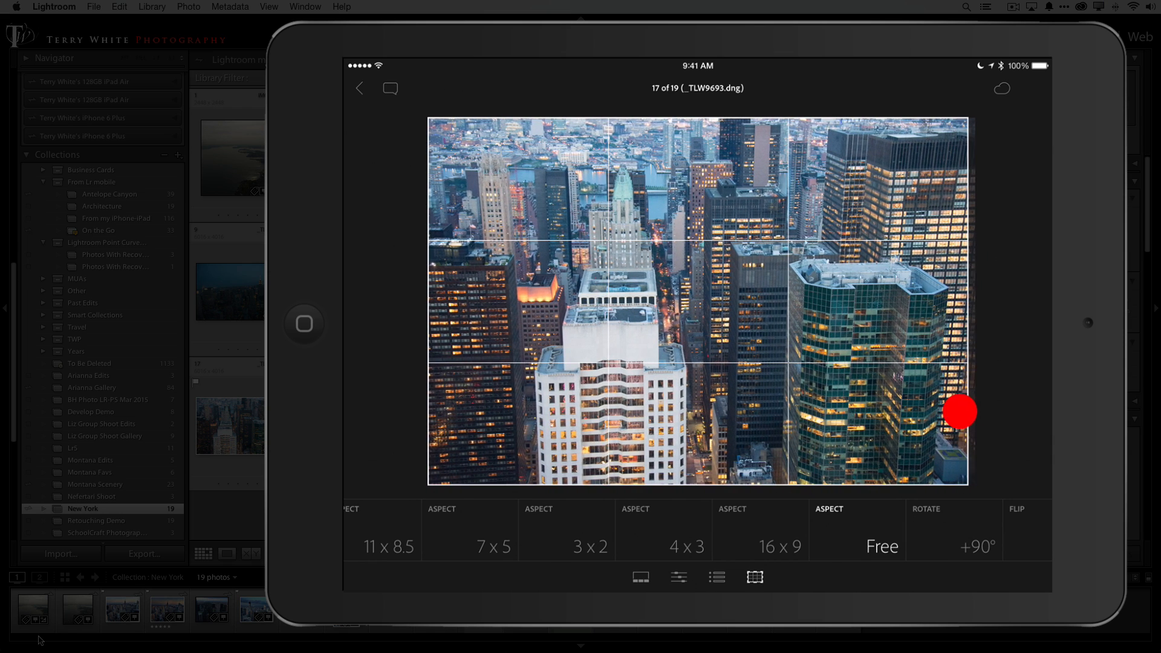
click(716, 577)
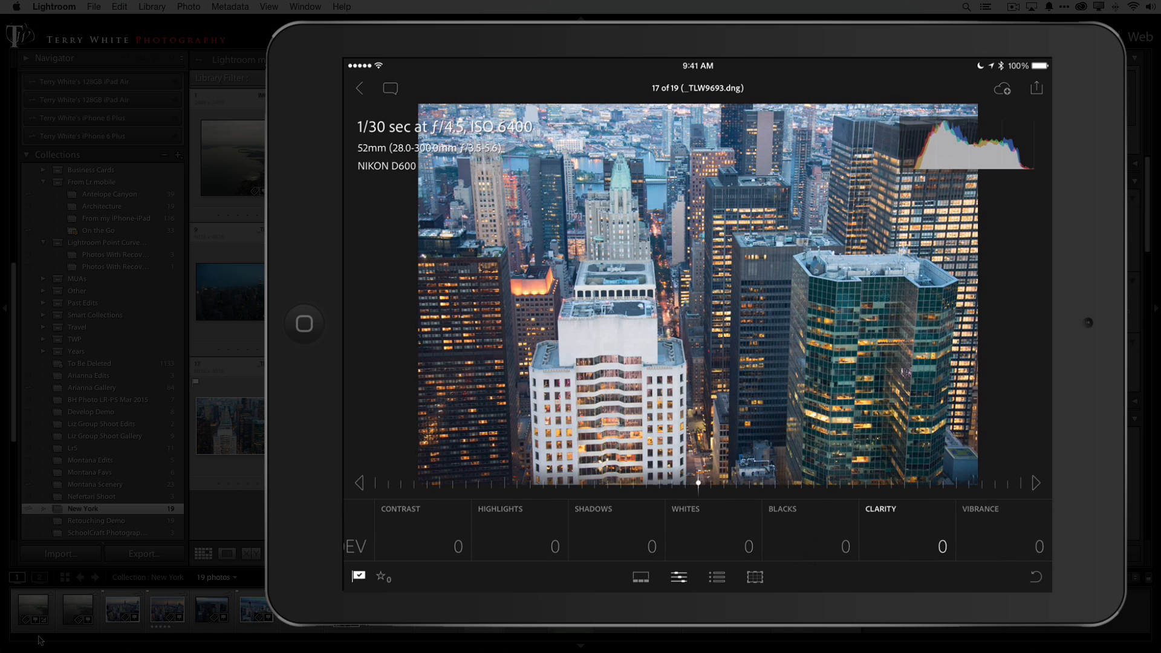
- Raise photo 17's Clarity to +17 and Saturation to +14 in Presence
drag(699, 485, 754, 485)
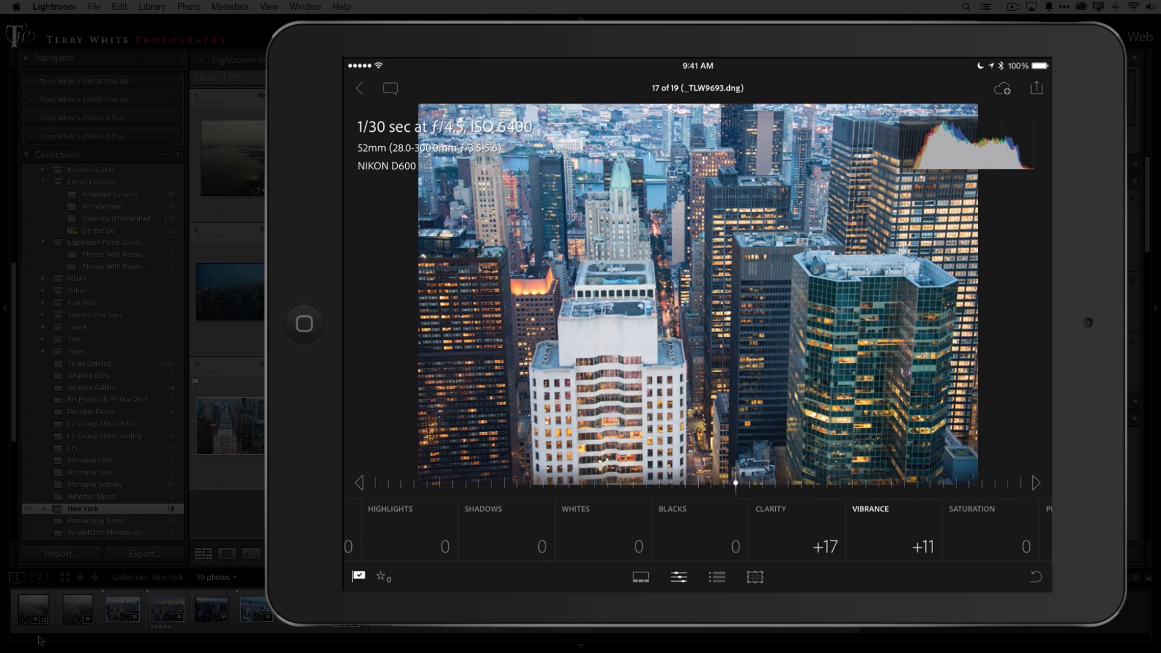
scroll(left, 3)
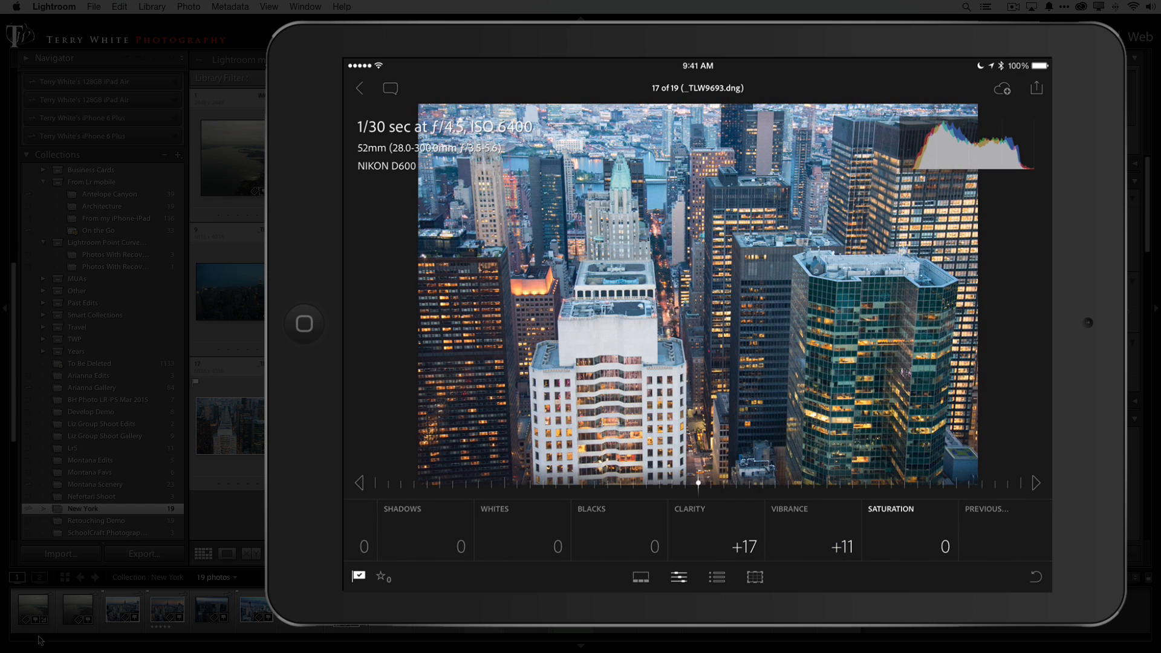
drag(697, 483, 743, 482)
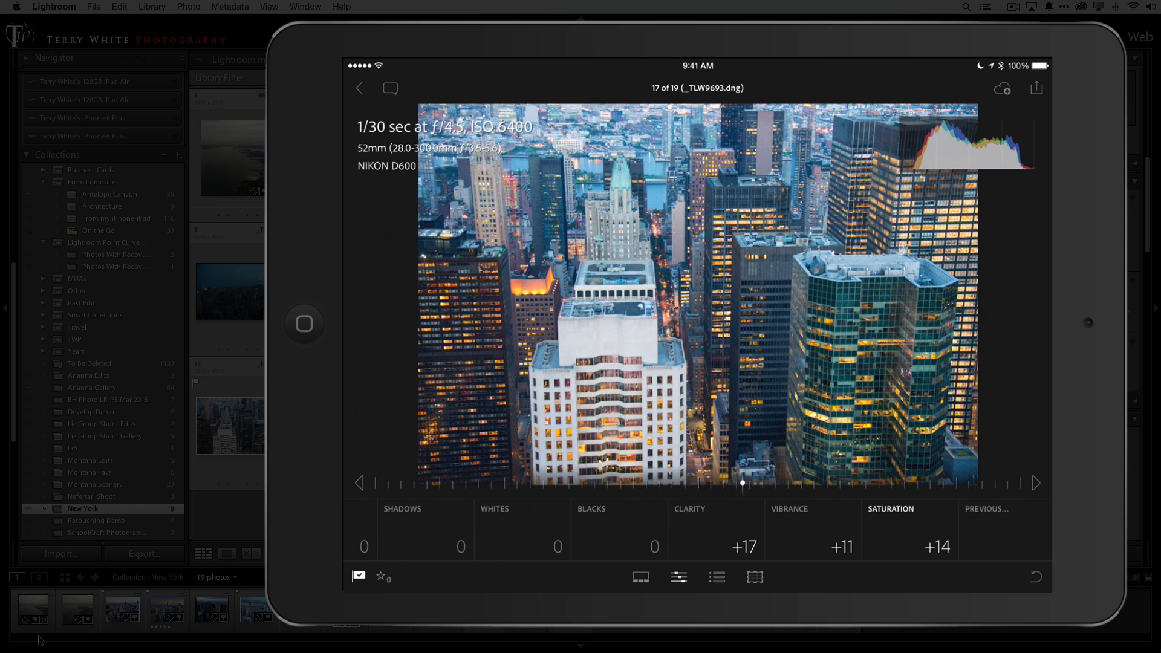
drag(743, 483, 760, 483)
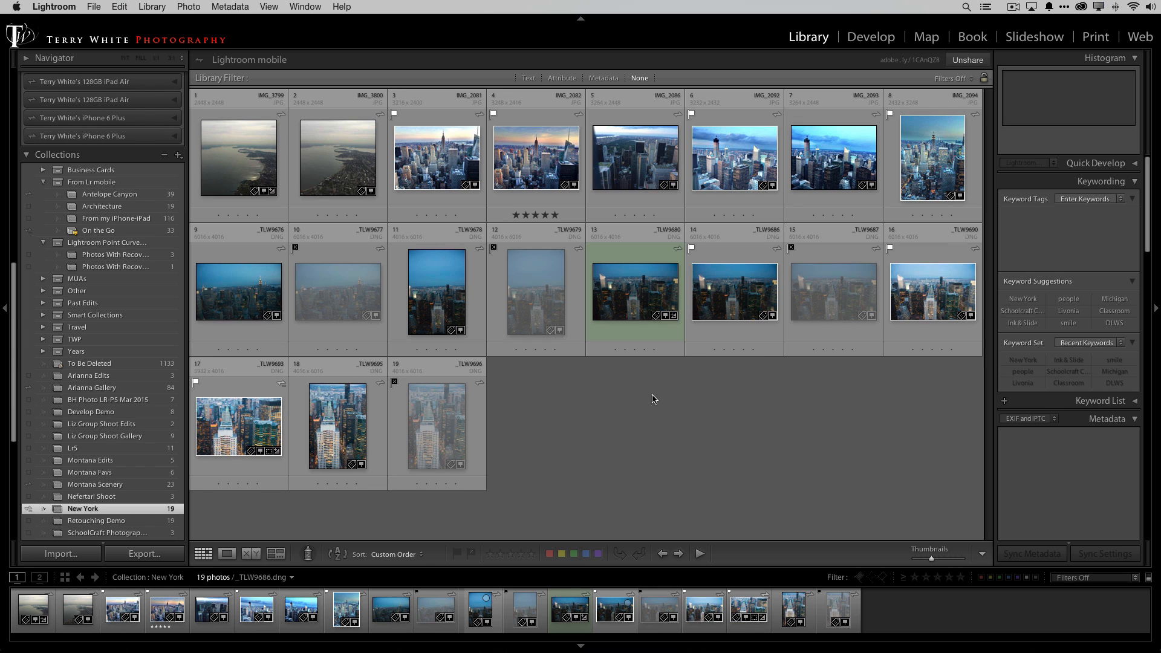
- Select iPad-edited photo 17 in the desktop grid and open it in Develop
click(238, 425)
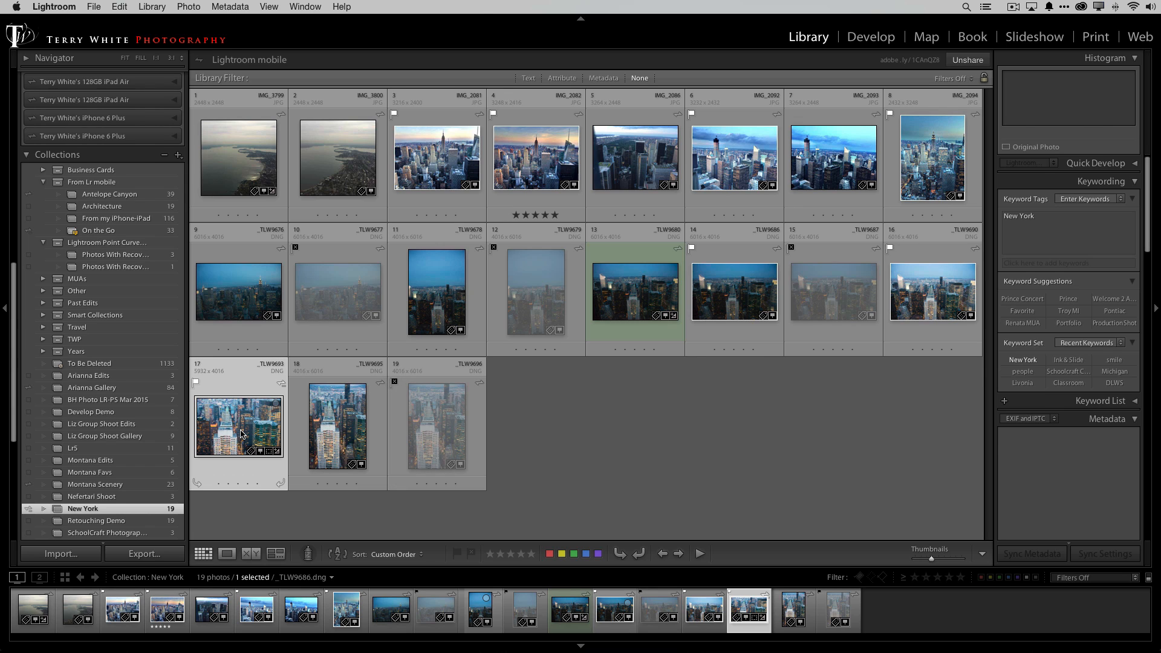
click(238, 425)
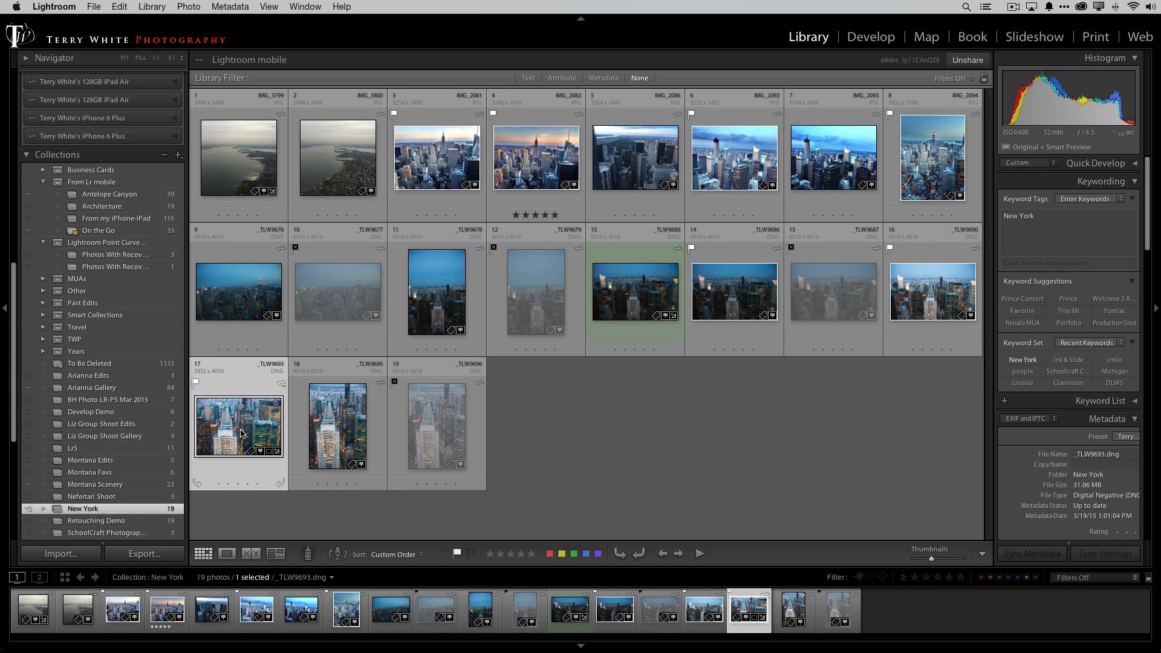
click(871, 36)
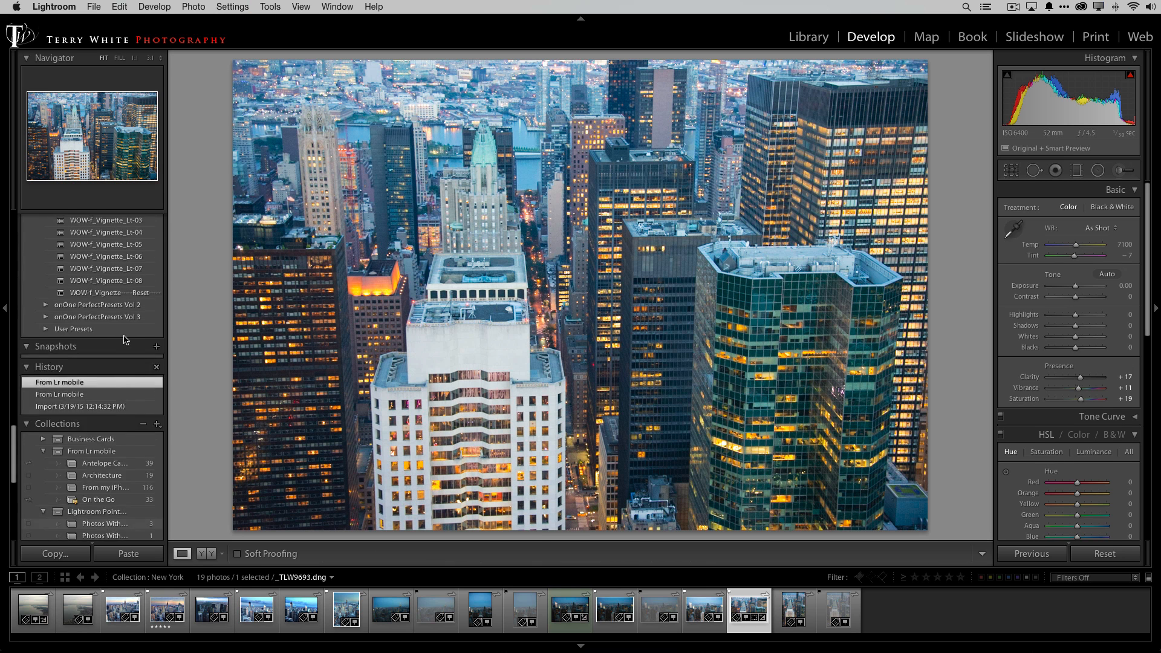
- Return to the Library grid of the 19 New York photos
scroll(down, 3)
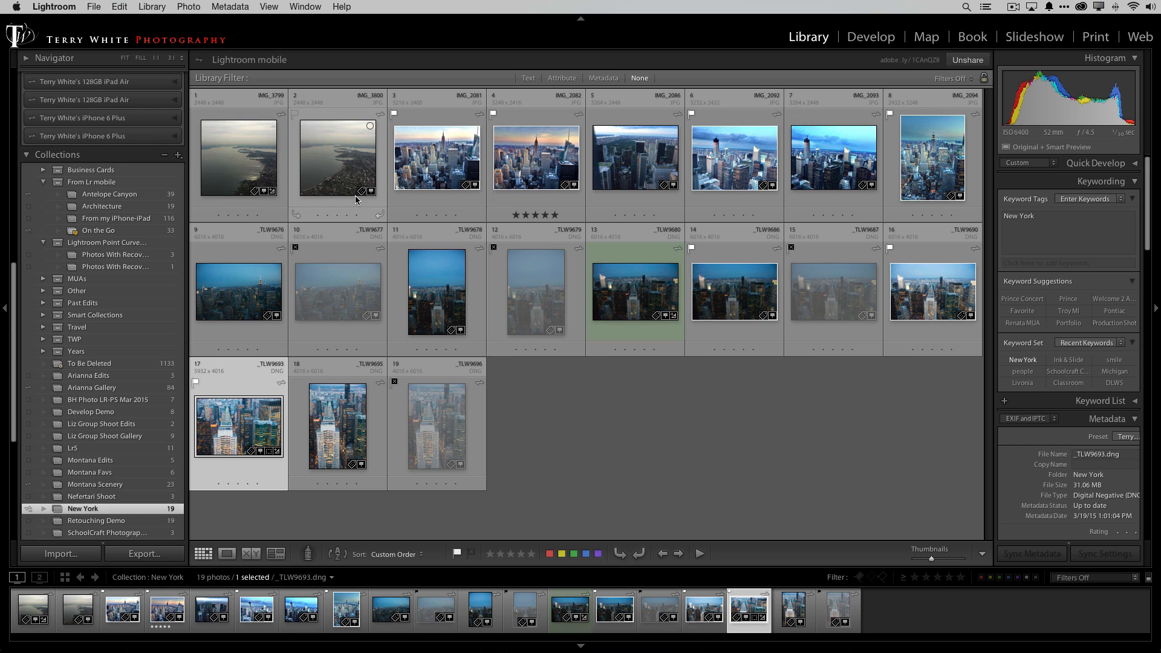
click(336, 158)
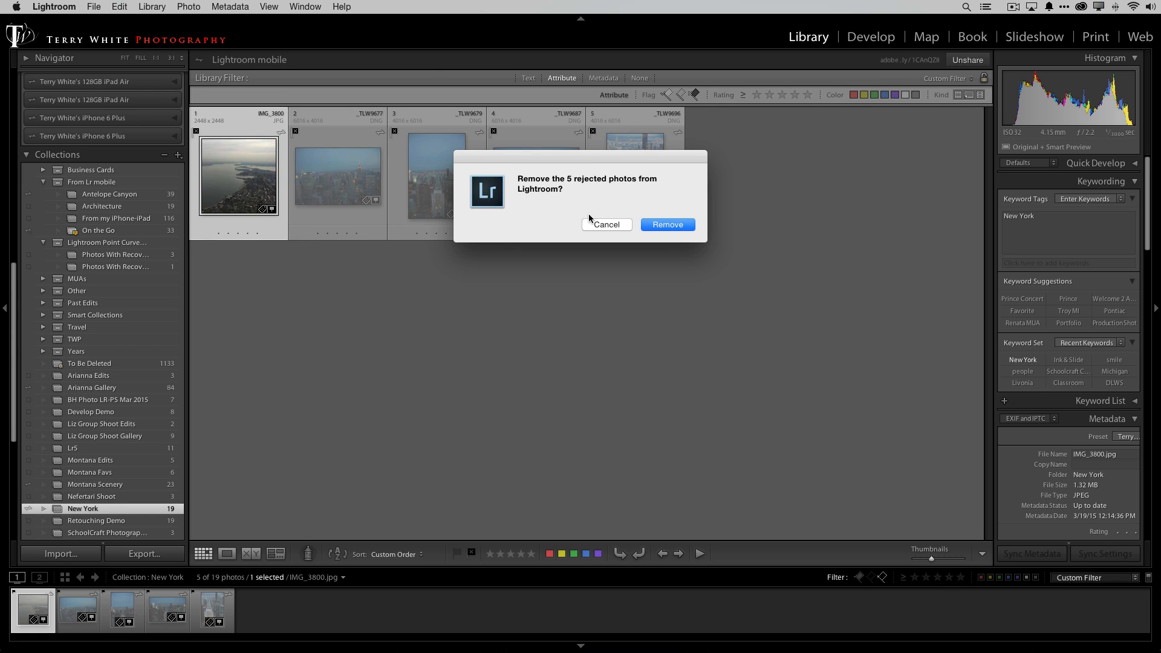
mouse_move(639, 212)
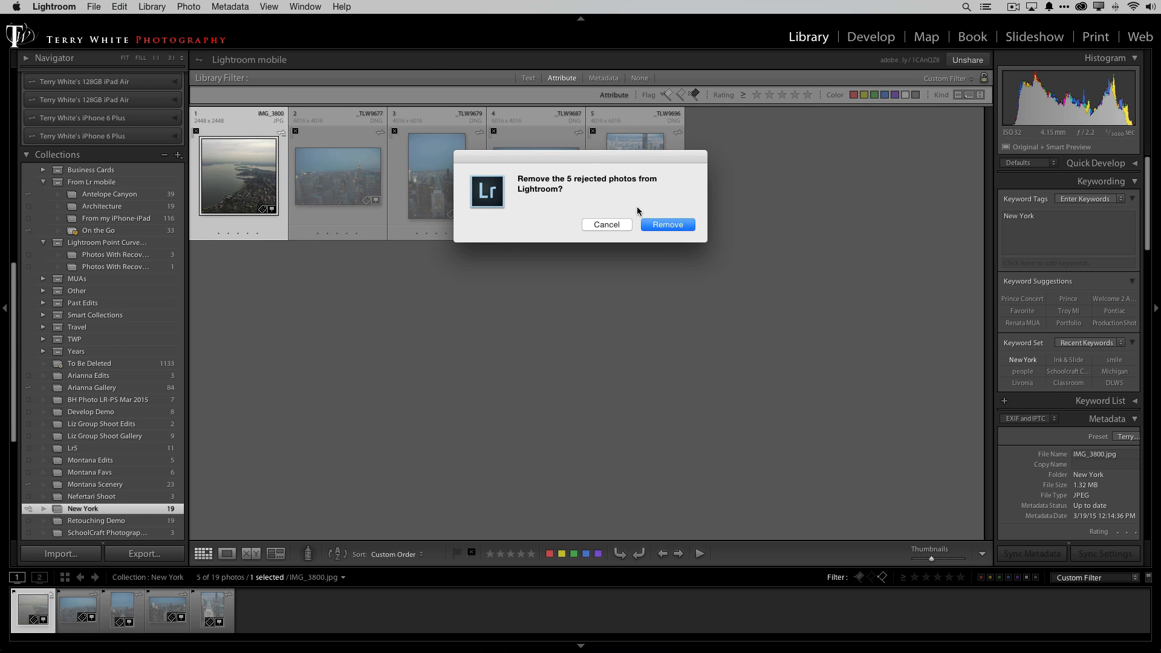
click(666, 224)
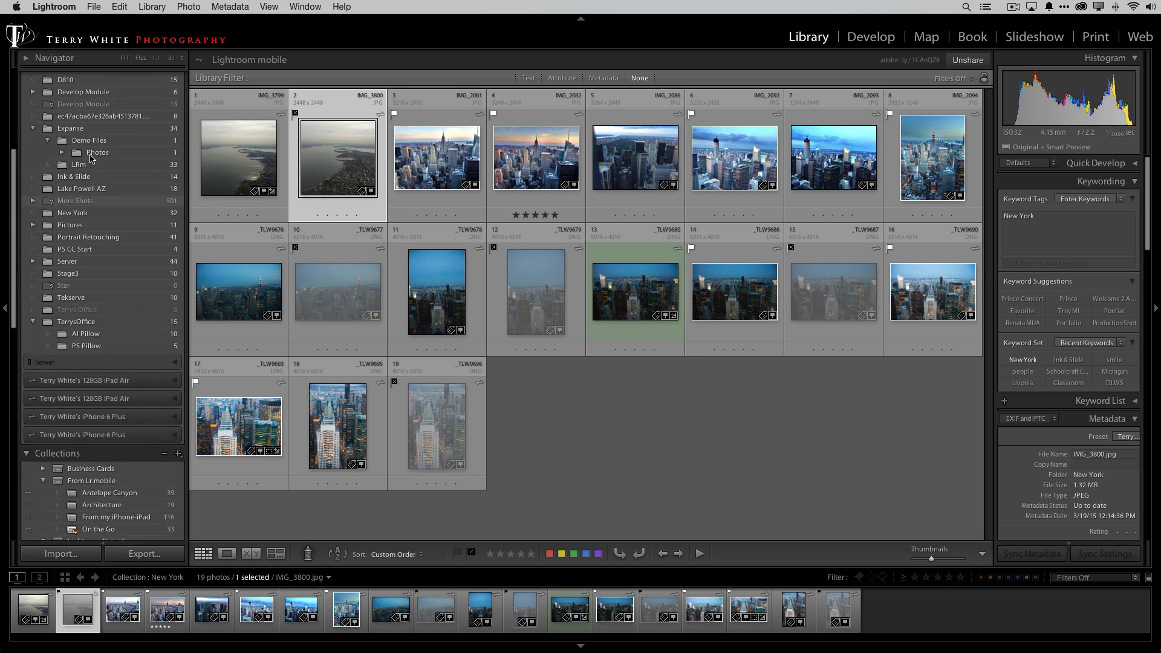
- Select All Photographs and remove the rejected photos from the catalog, keeping files on disk
click(63, 90)
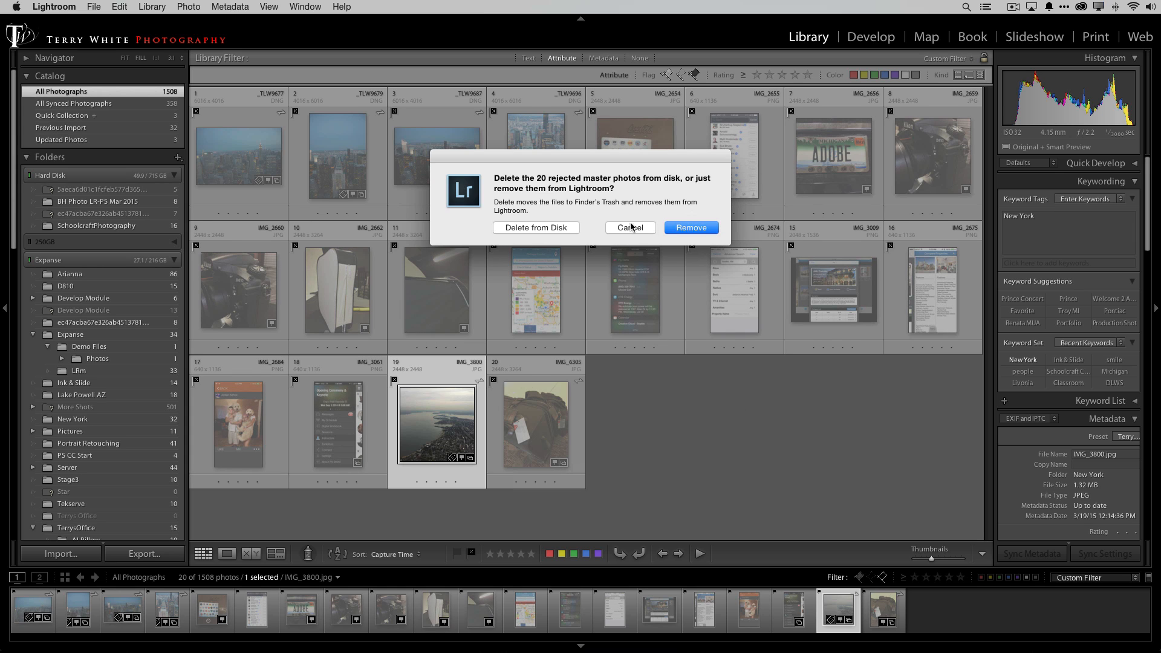
click(690, 227)
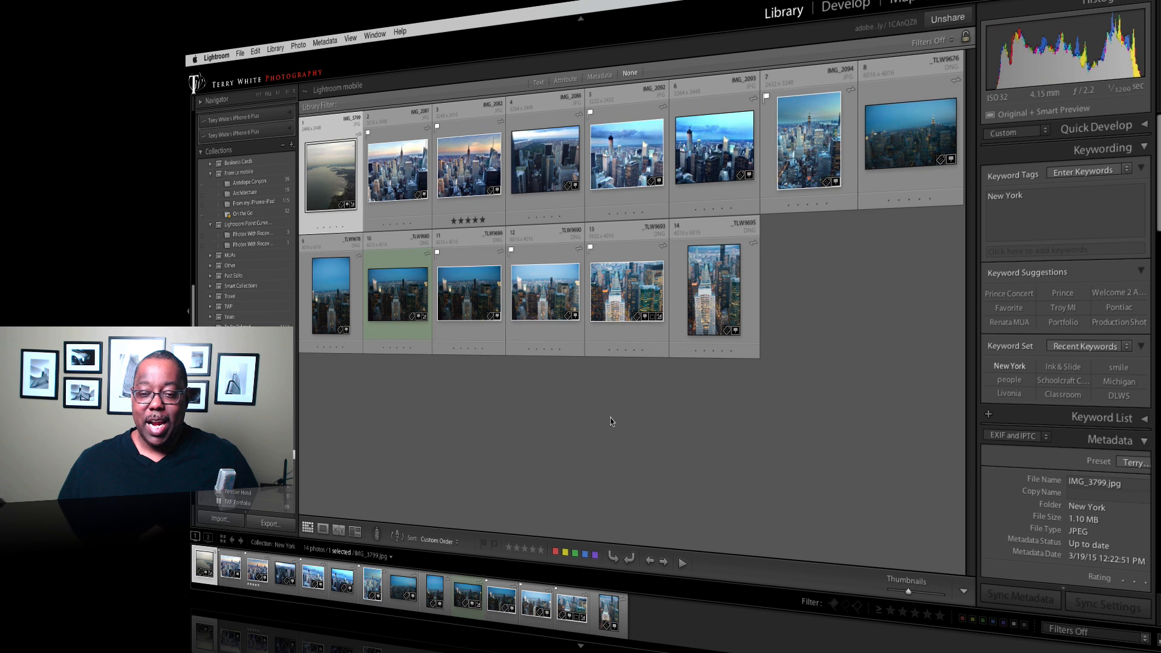
mouse_move(607, 419)
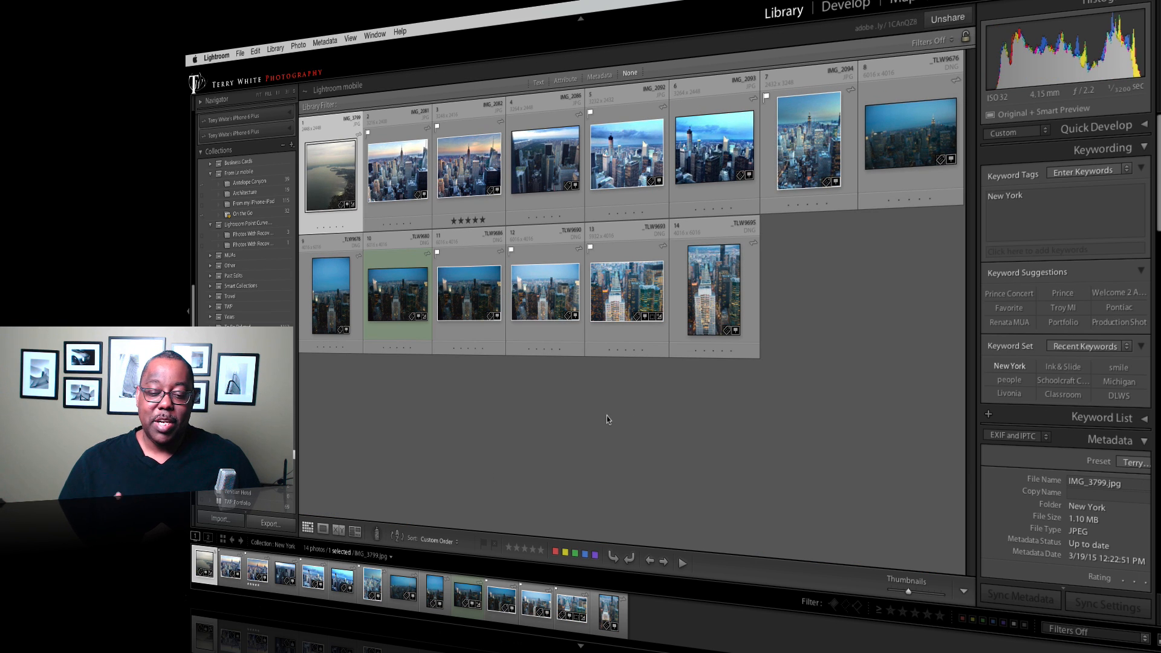